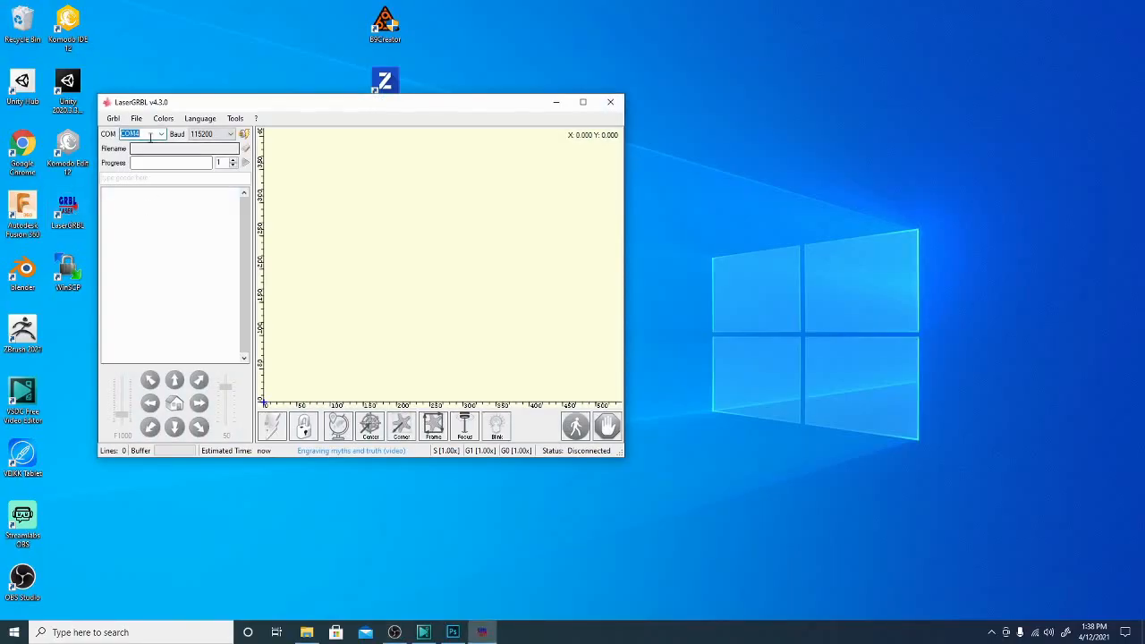
Connect LaserGRBL to the laser engraver on its serial COM port
left_click(161, 134)
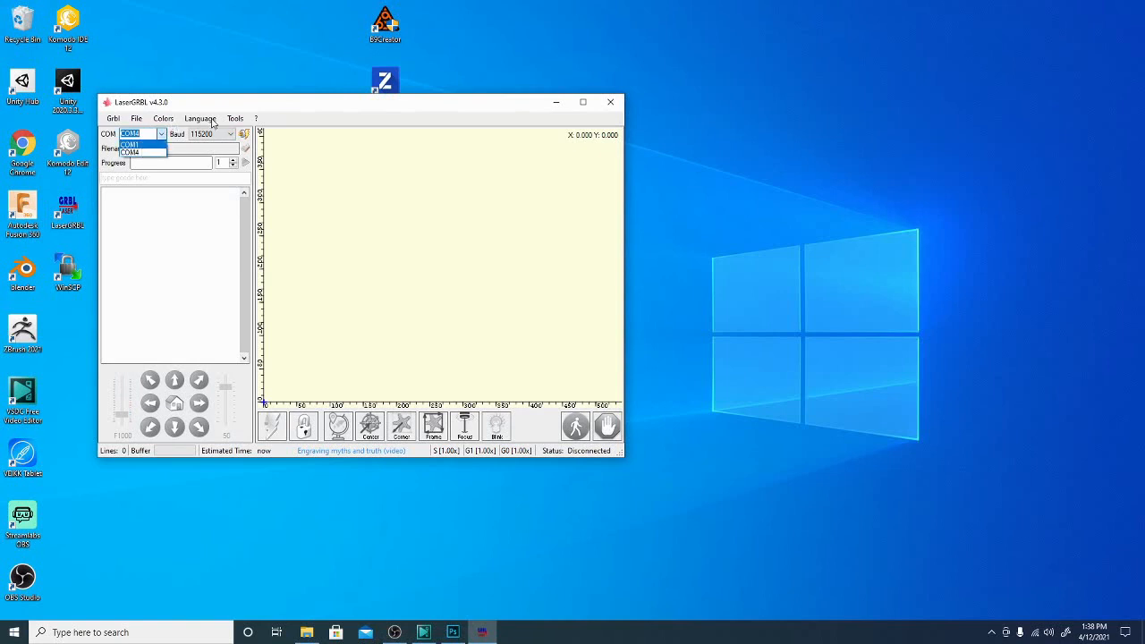
left_click(235, 118)
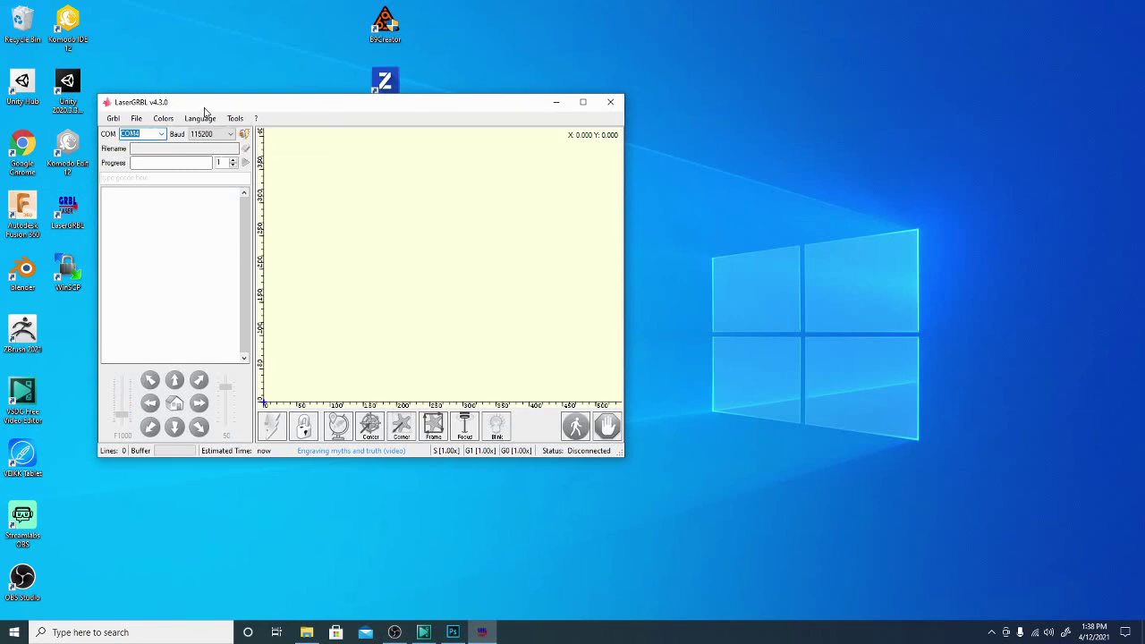
left_click(159, 133)
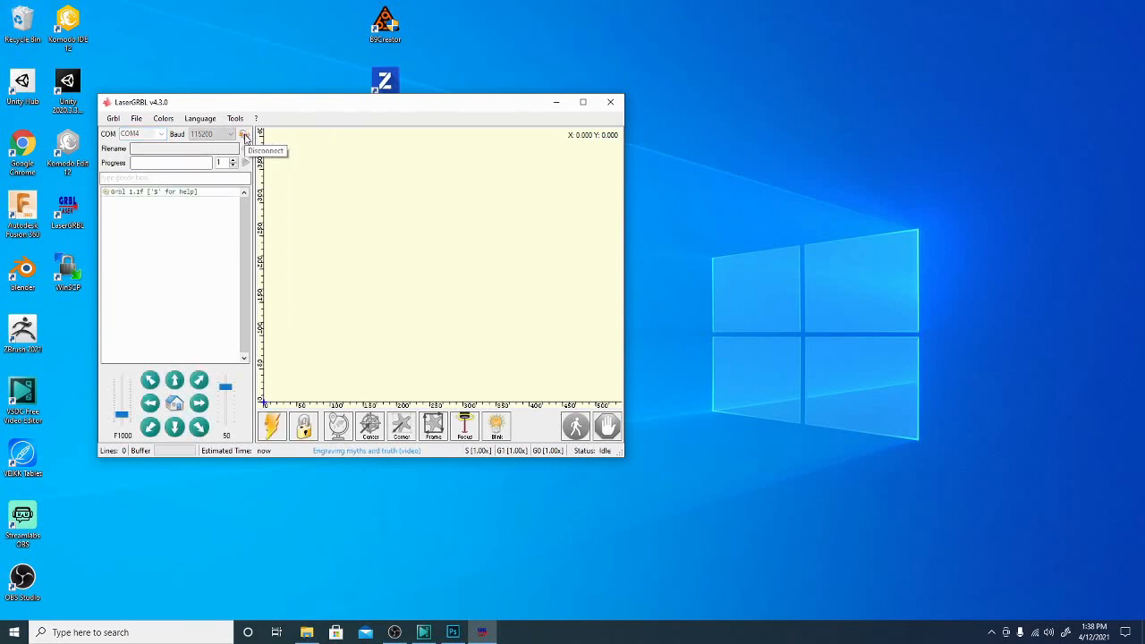
Browse the ChannelArt folder and select the Logo 2 image to engrave
left_click(136, 118)
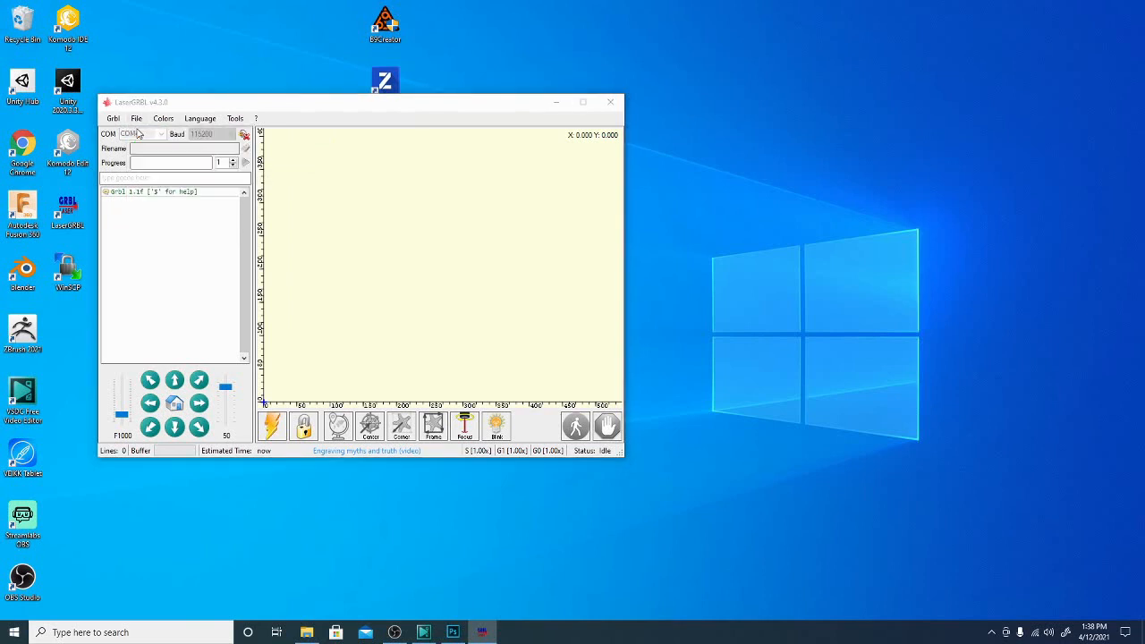
left_click(136, 118)
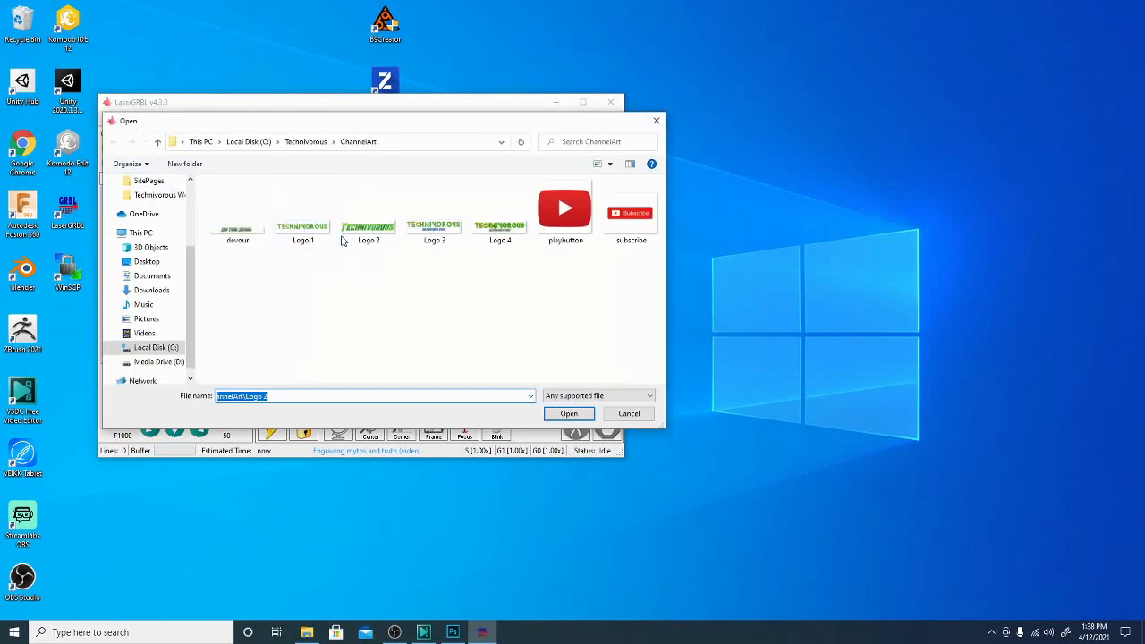
left_click(569, 413)
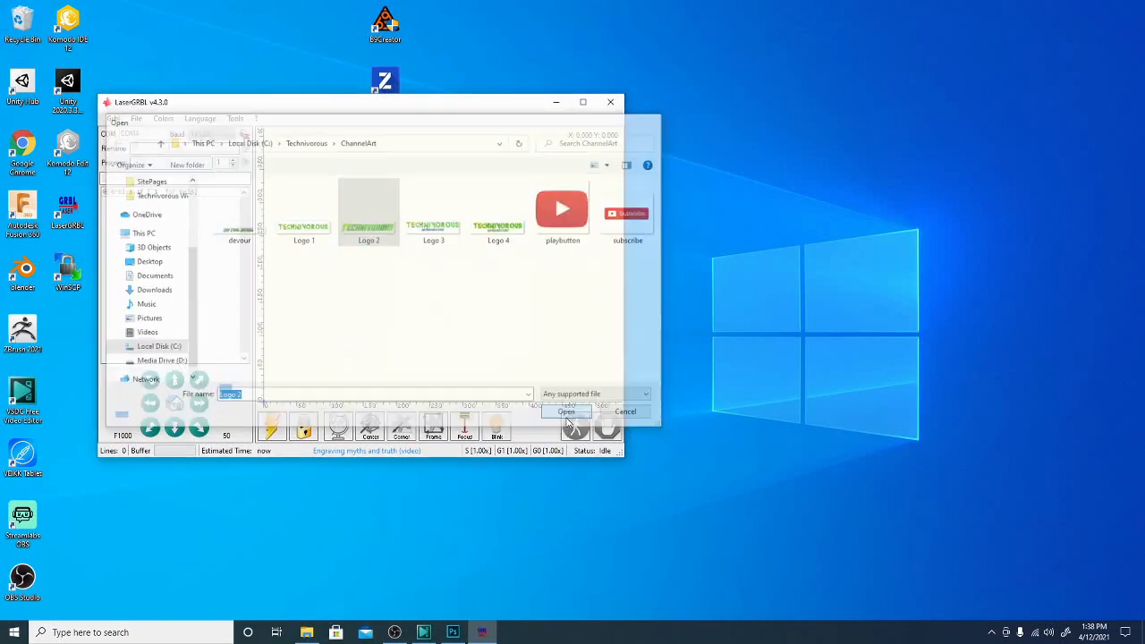
Load Logo 2 into raster import and tune its contrast and white clip sliders
left_click(566, 411)
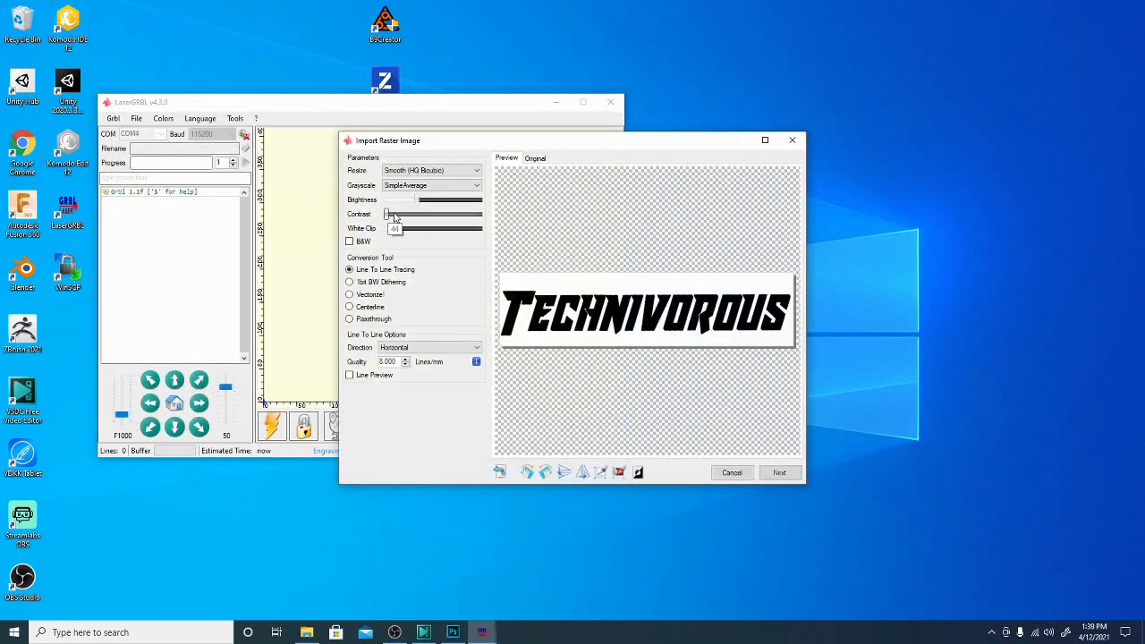
left_click_drag(387, 215, 441, 215)
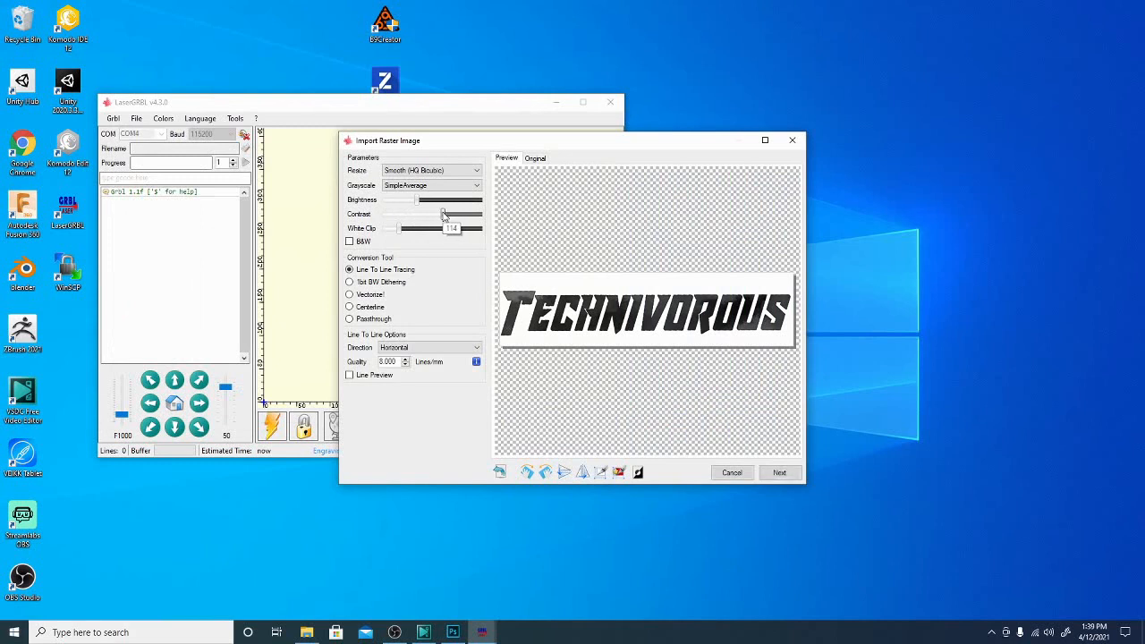
left_click_drag(444, 215, 389, 215)
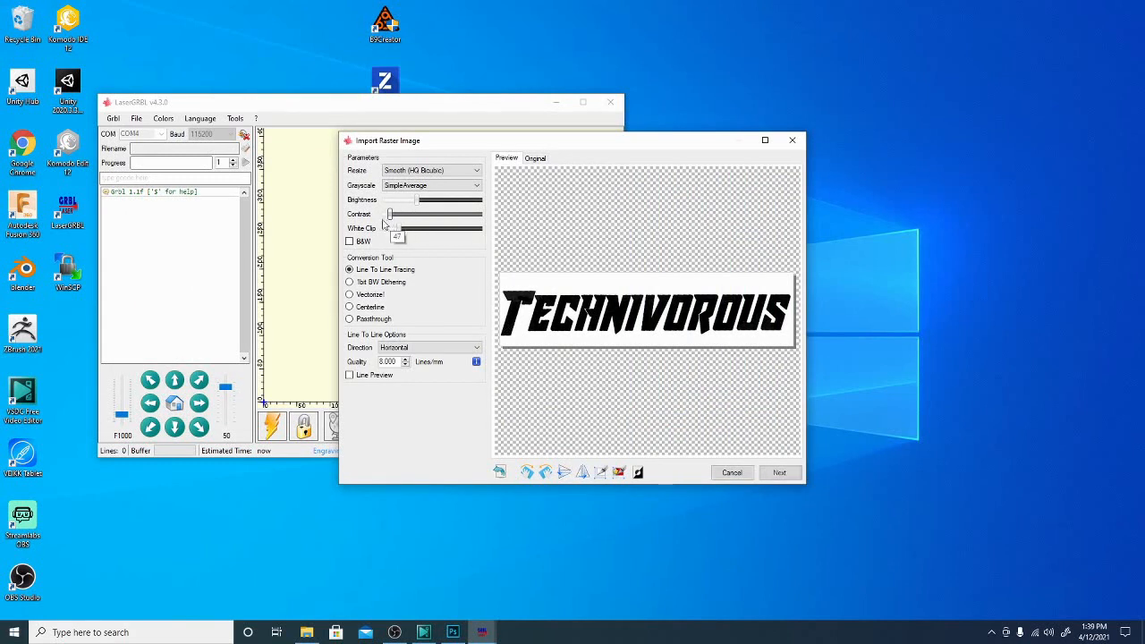
left_click_drag(390, 215, 426, 214)
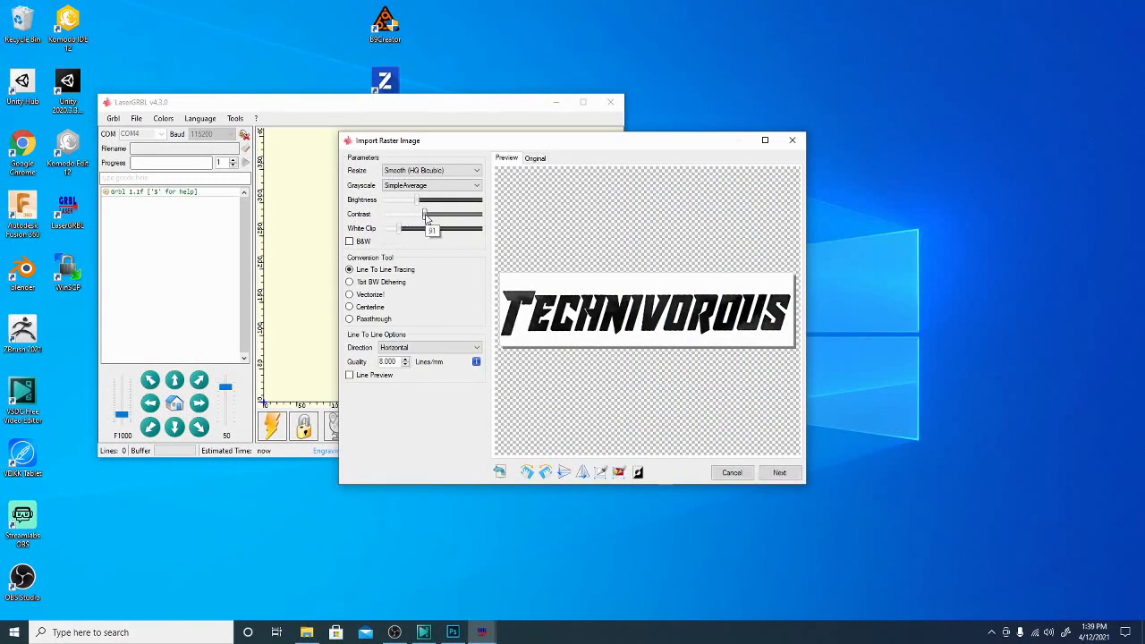
left_click_drag(421, 215, 465, 215)
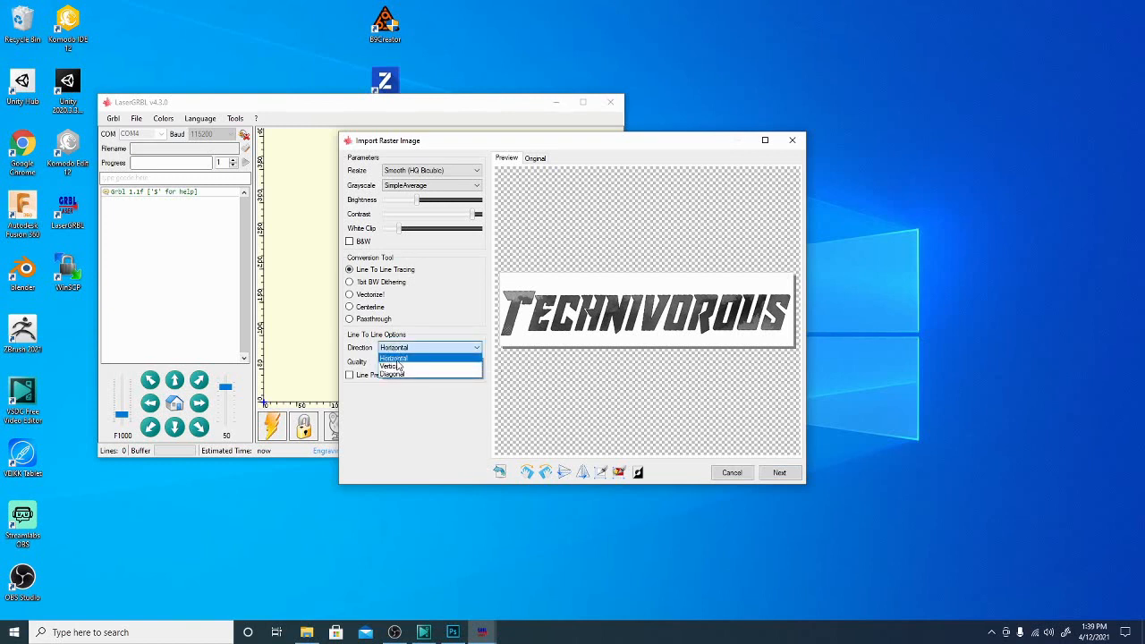
mouse_move(390, 365)
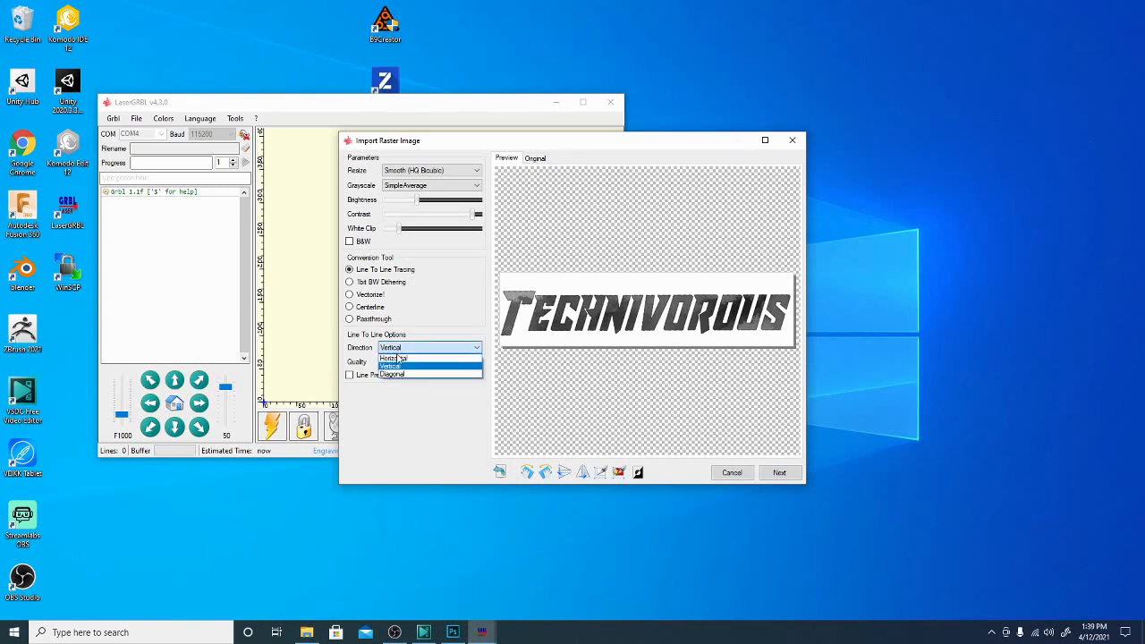
Keep Horizontal scan direction and continue to the next import step
left_click(394, 357)
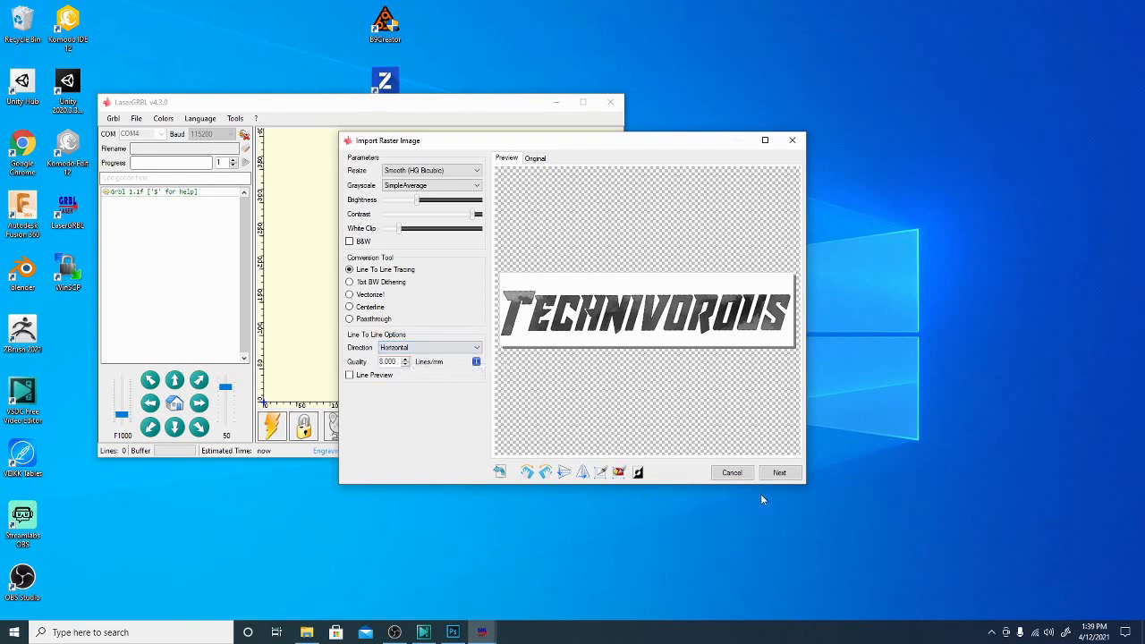
left_click(781, 472)
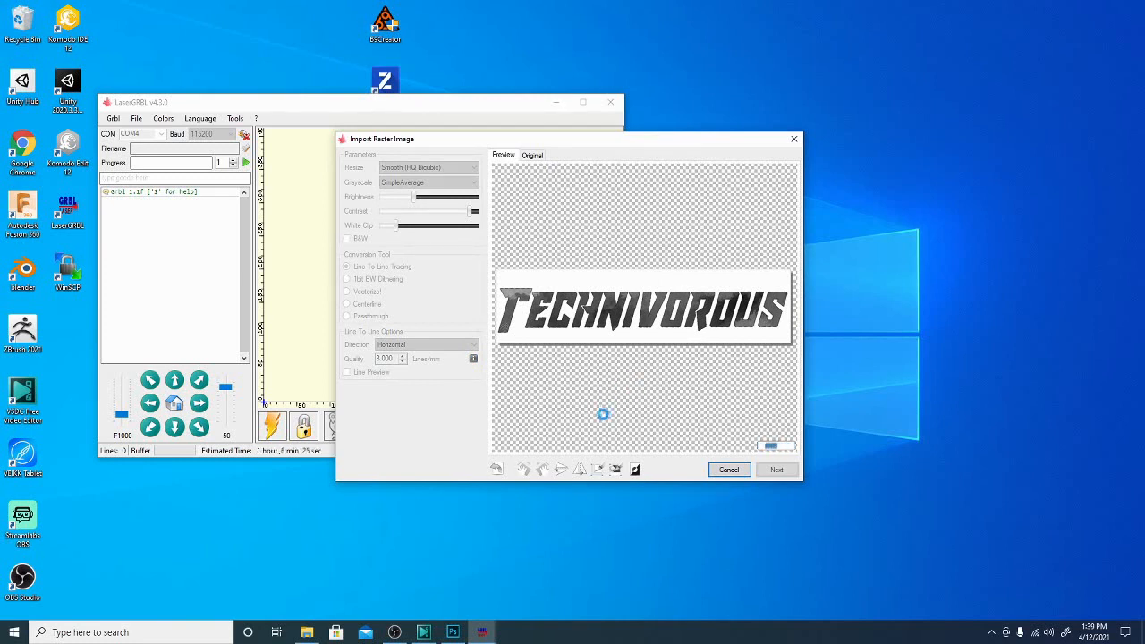
Finish the import so the Technivorous logo job appears on the canvas
left_click(777, 469)
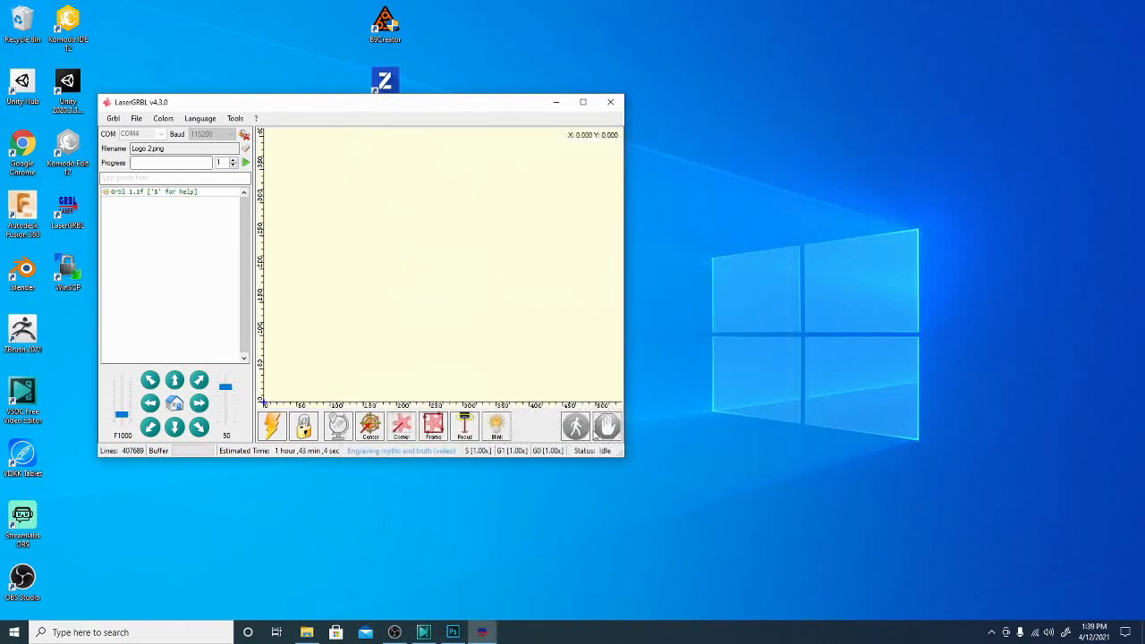
mouse_move(279, 297)
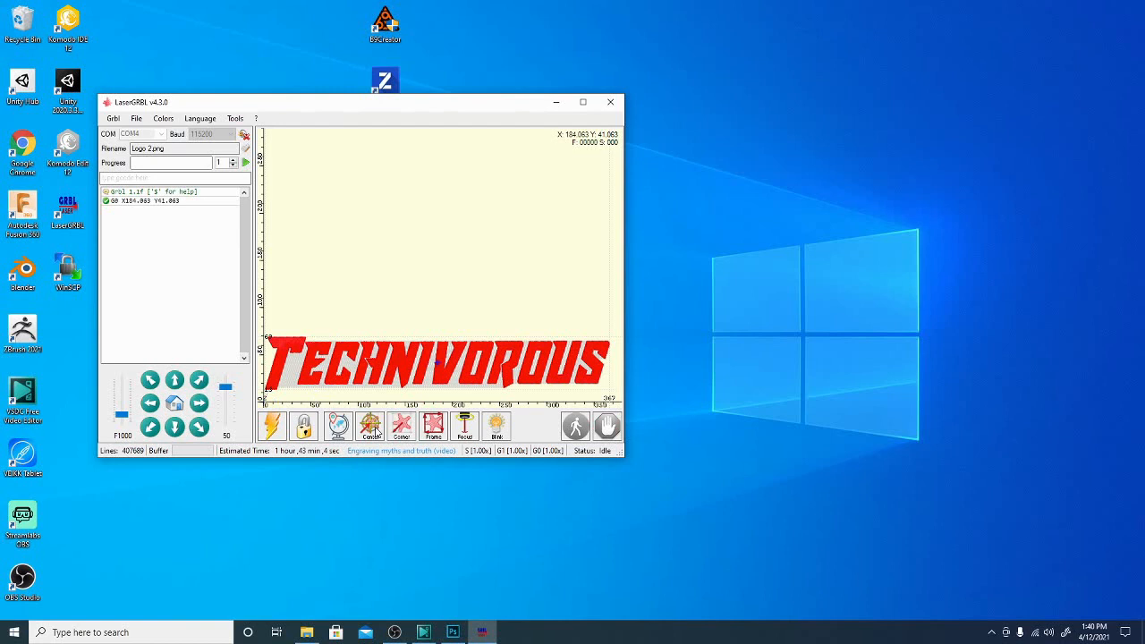
mouse_move(319, 431)
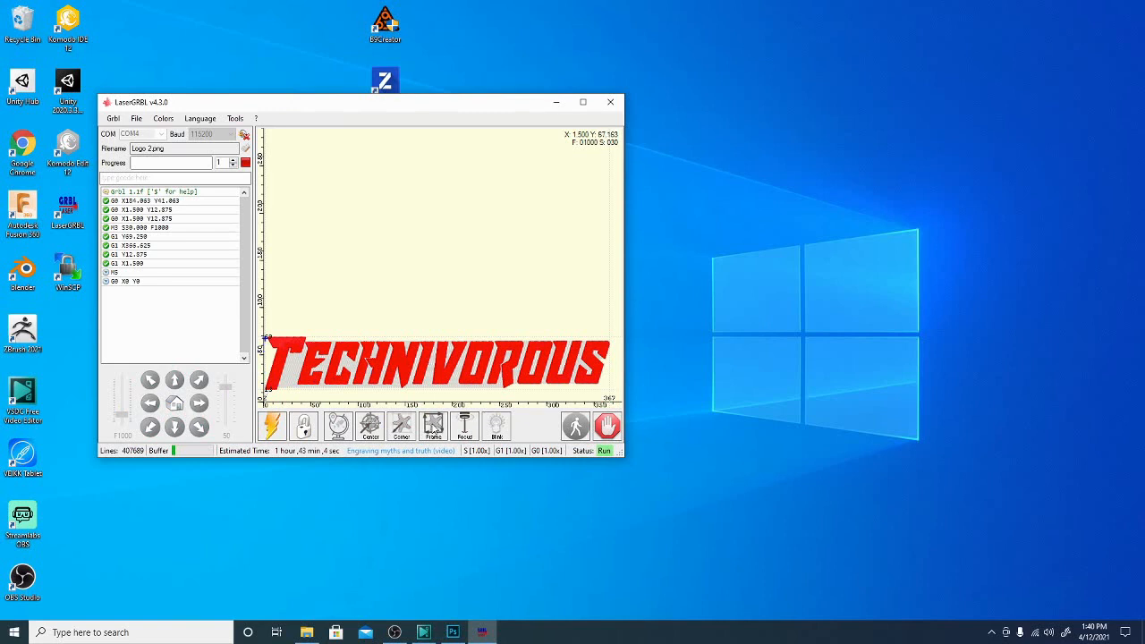
mouse_move(294, 339)
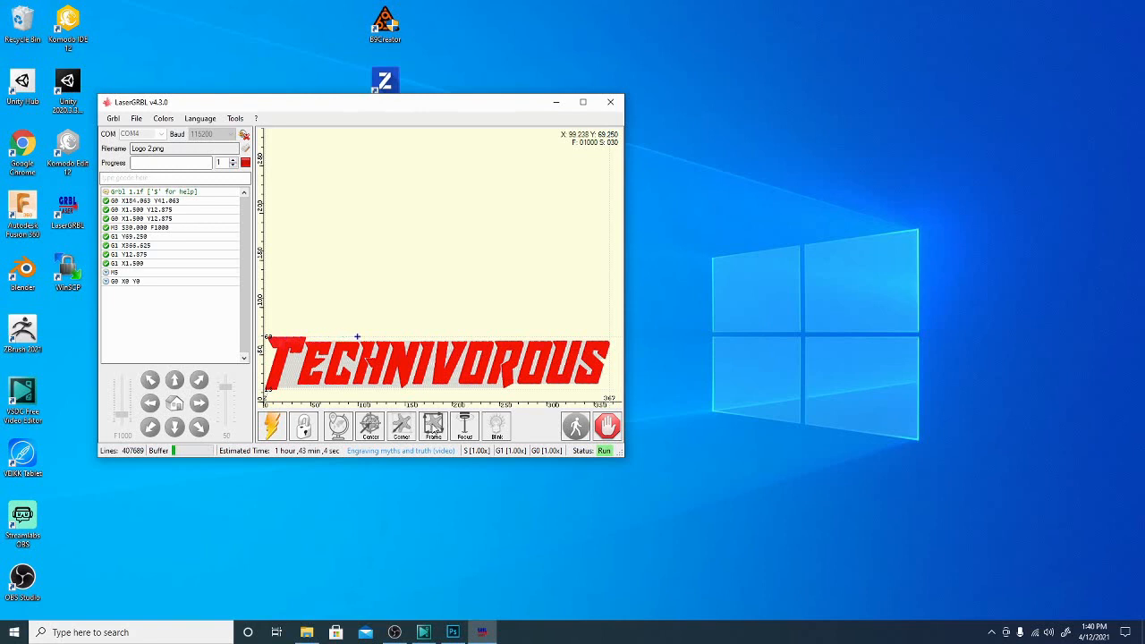
mouse_move(509, 385)
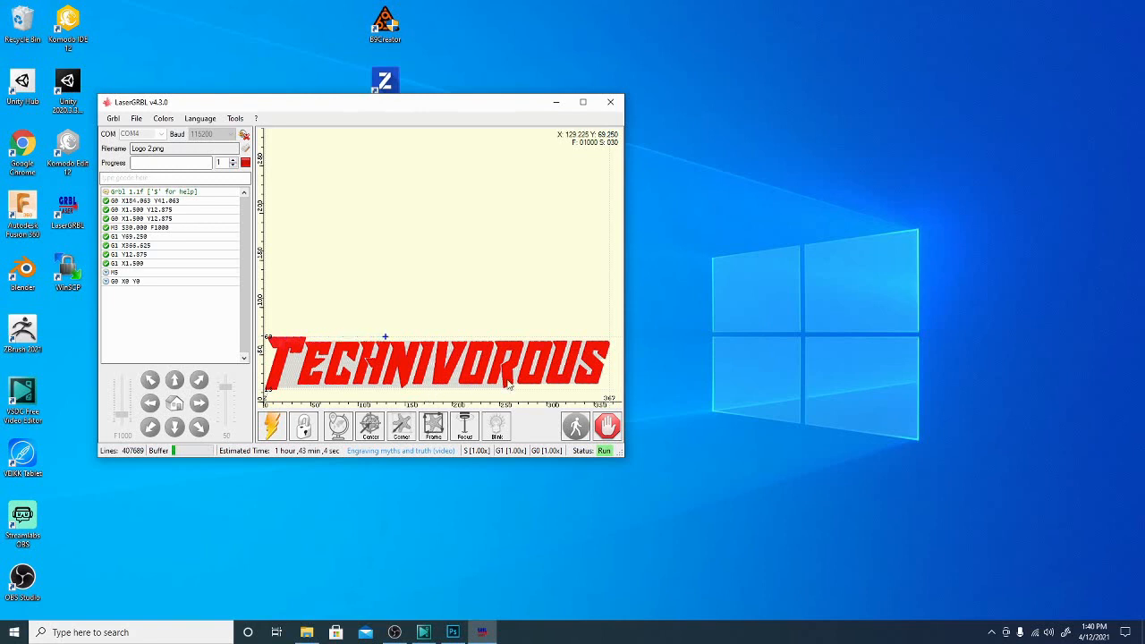
mouse_move(421, 338)
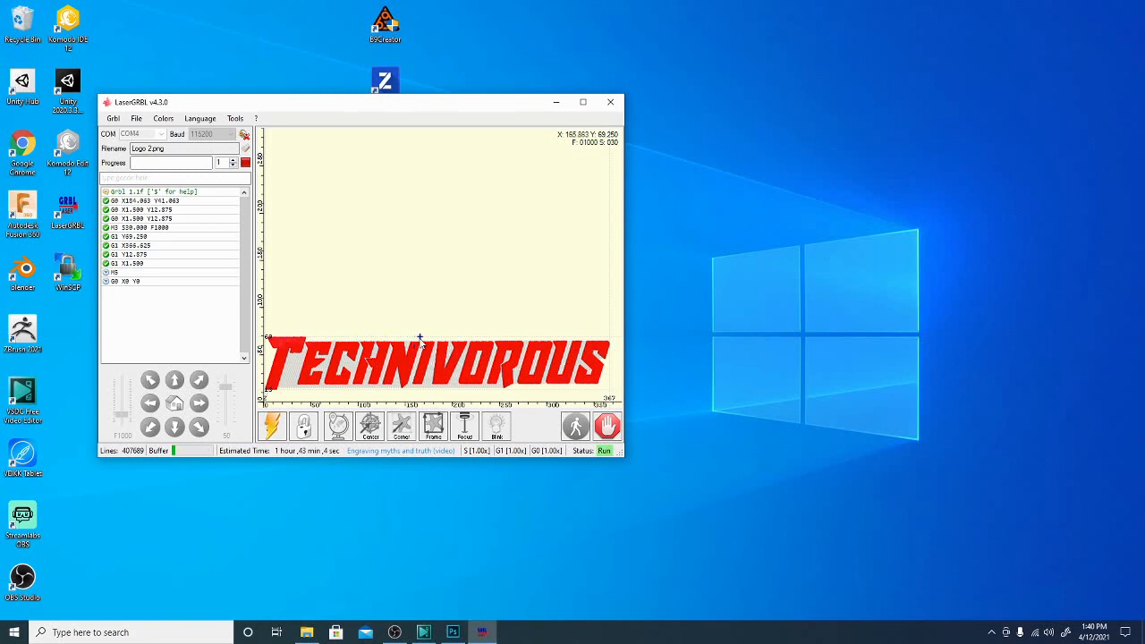
mouse_move(451, 349)
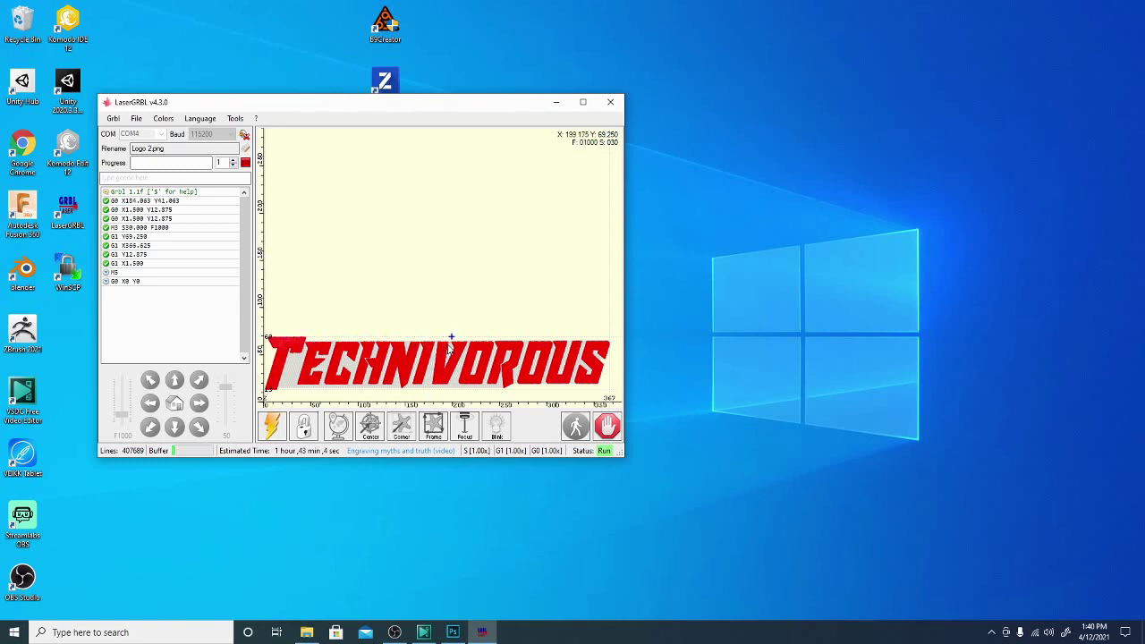
mouse_move(483, 336)
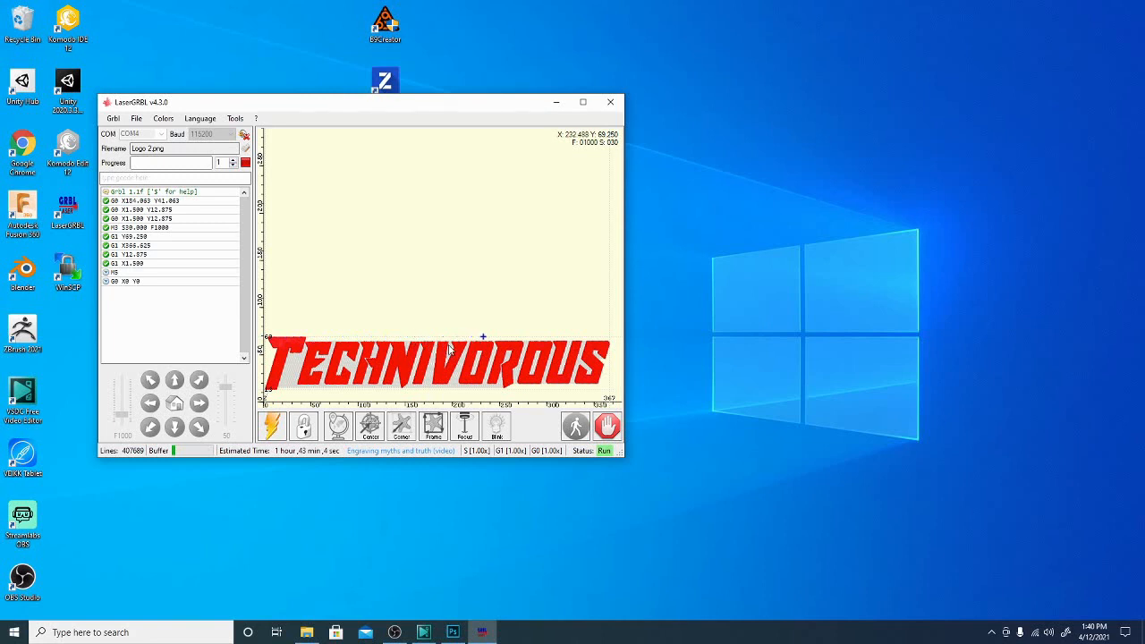
mouse_move(515, 336)
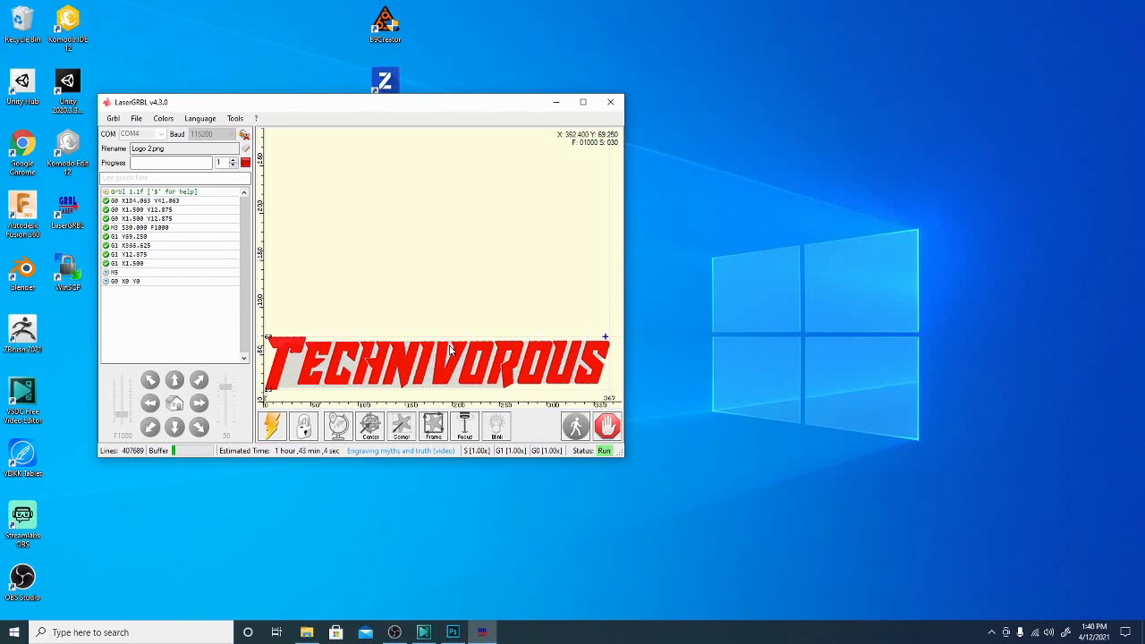
Return the laser head to its origin after framing
left_click(245, 161)
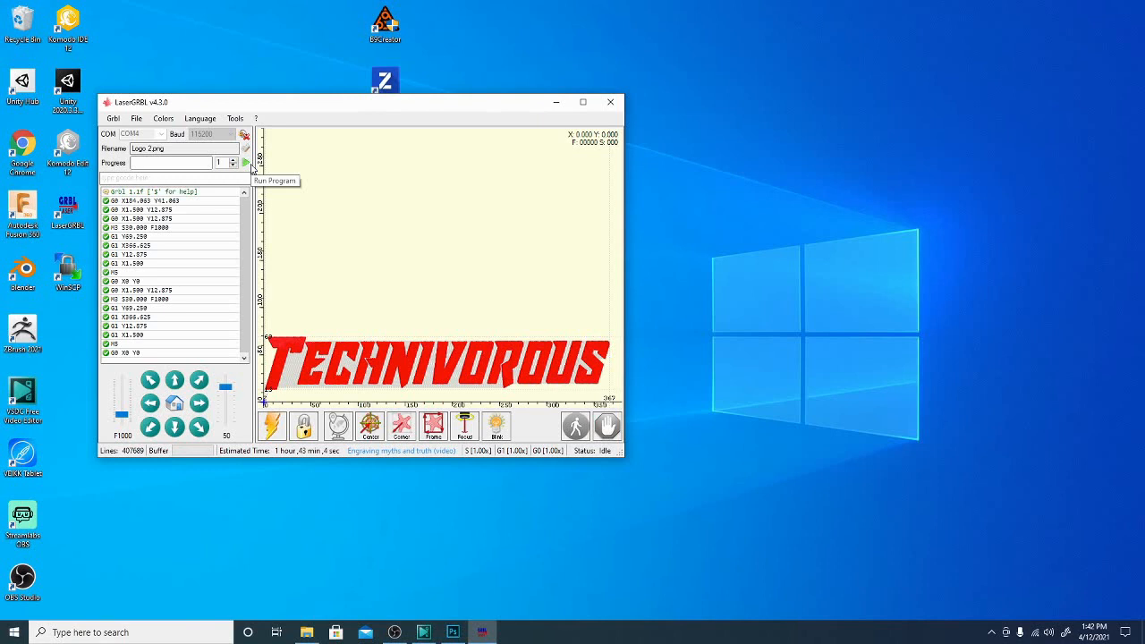
mouse_move(247, 163)
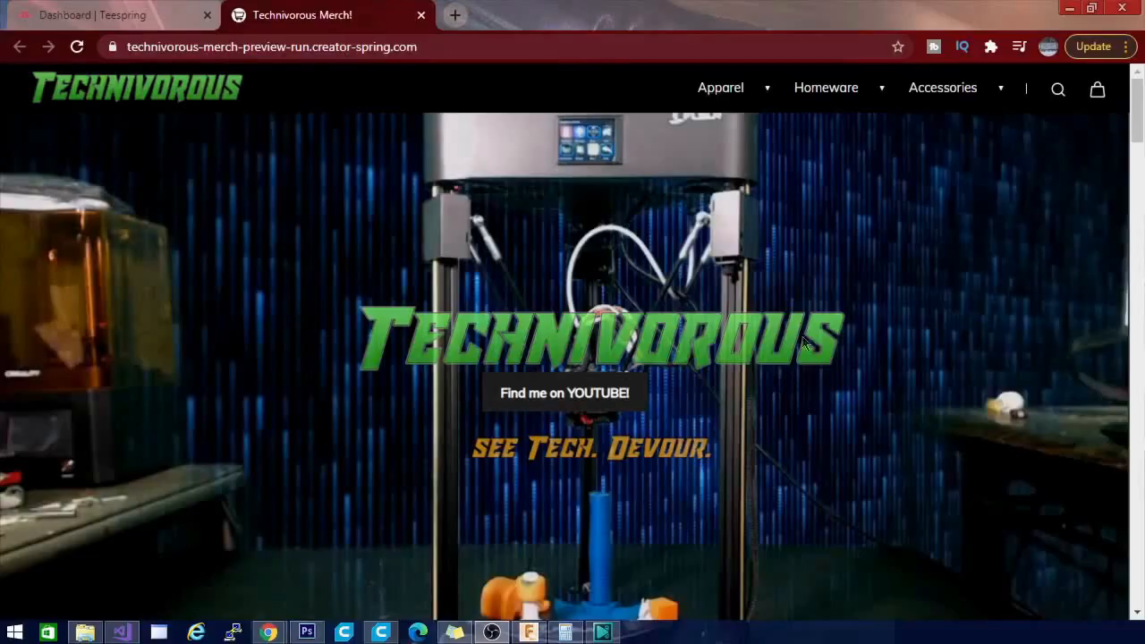
Open the Technivorous Face Mask listing from Featured Products
scroll("down", 3)
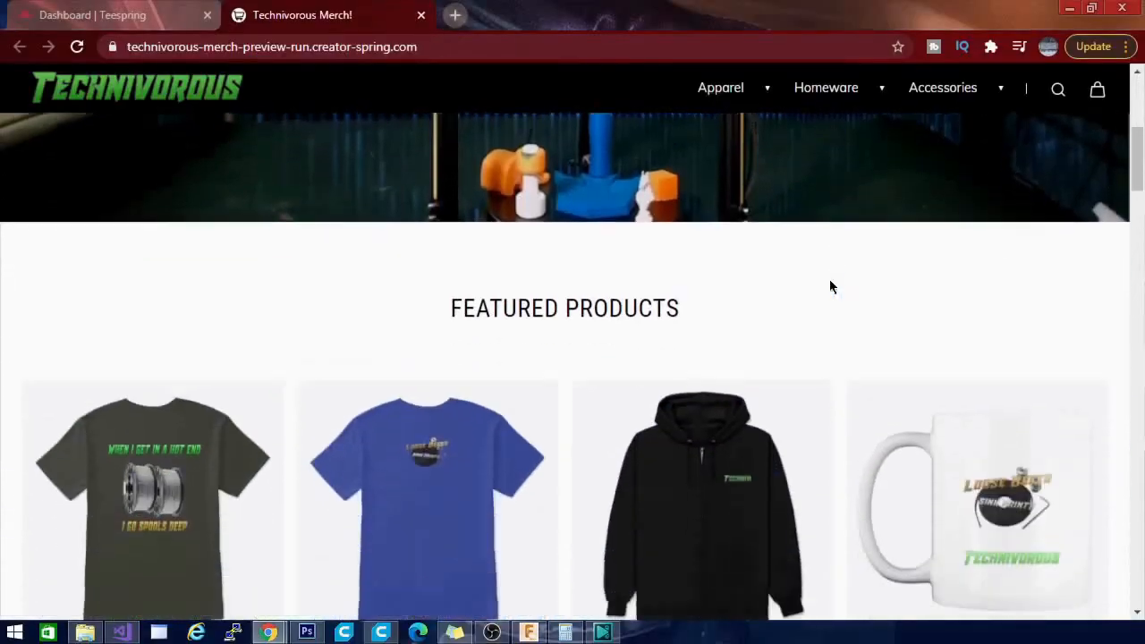
scroll("down", 3)
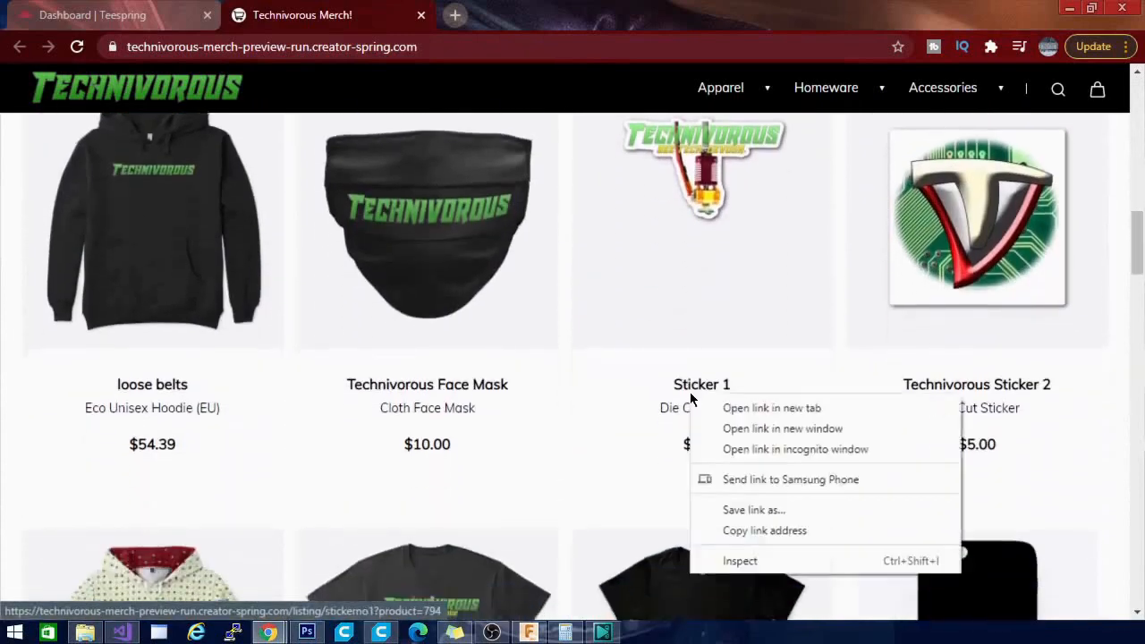
left_click(426, 230)
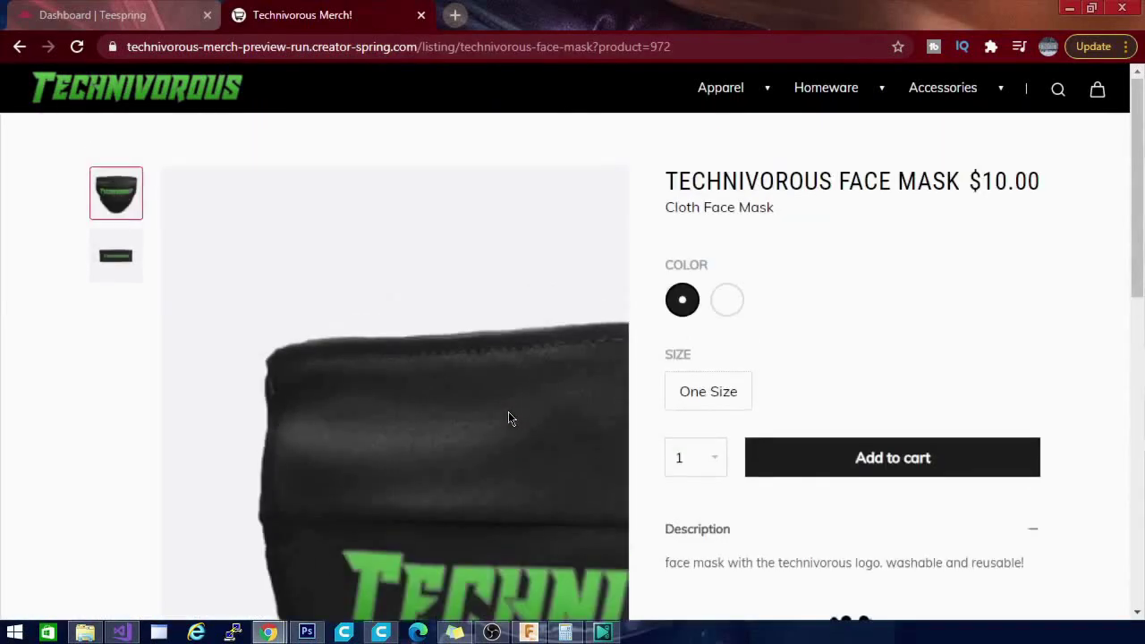